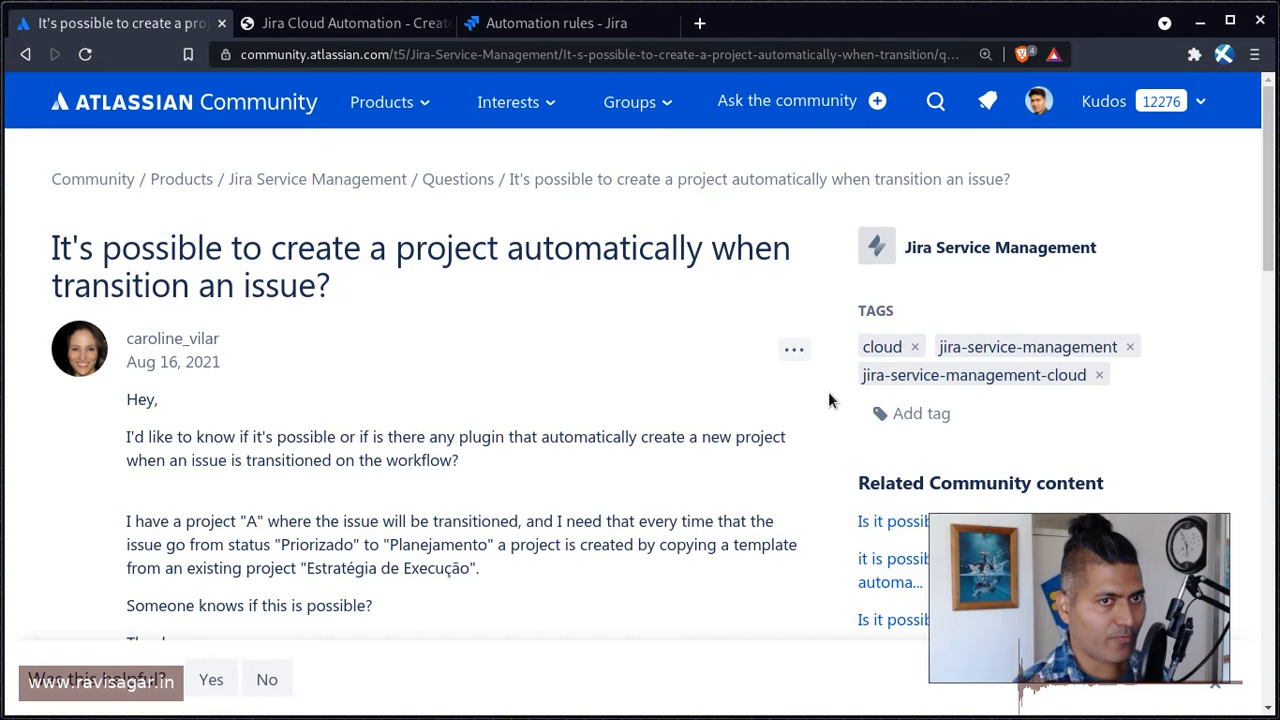
# Step: Compare the Community question with the REST API blog post, then scroll the post to its embedded video
pyautogui.click(345, 22)
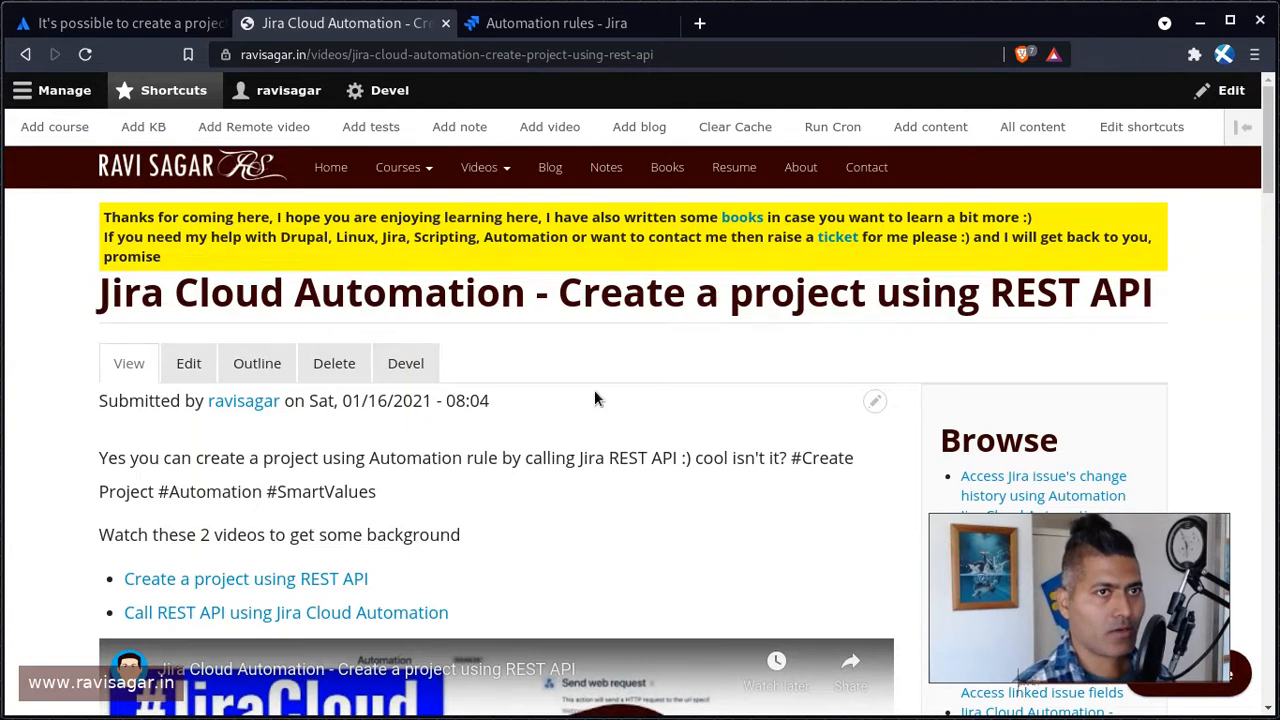
pyautogui.click(110, 23)
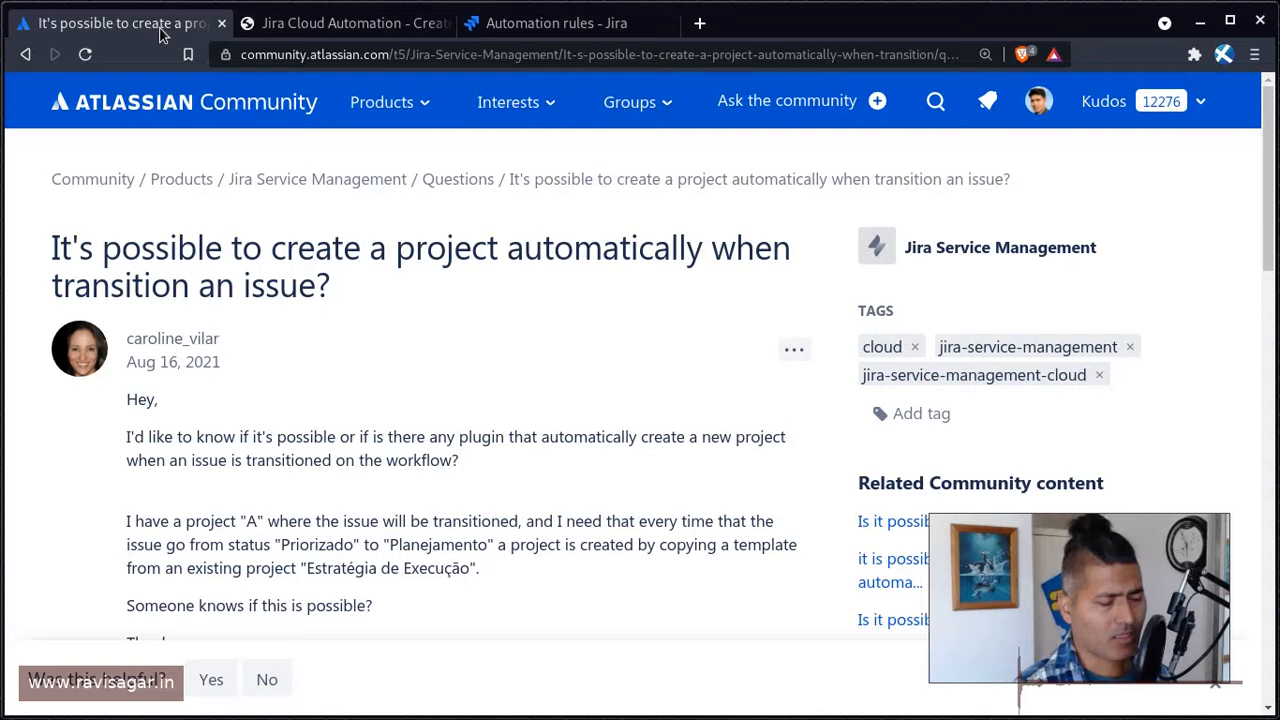
pyautogui.moveTo(228, 131)
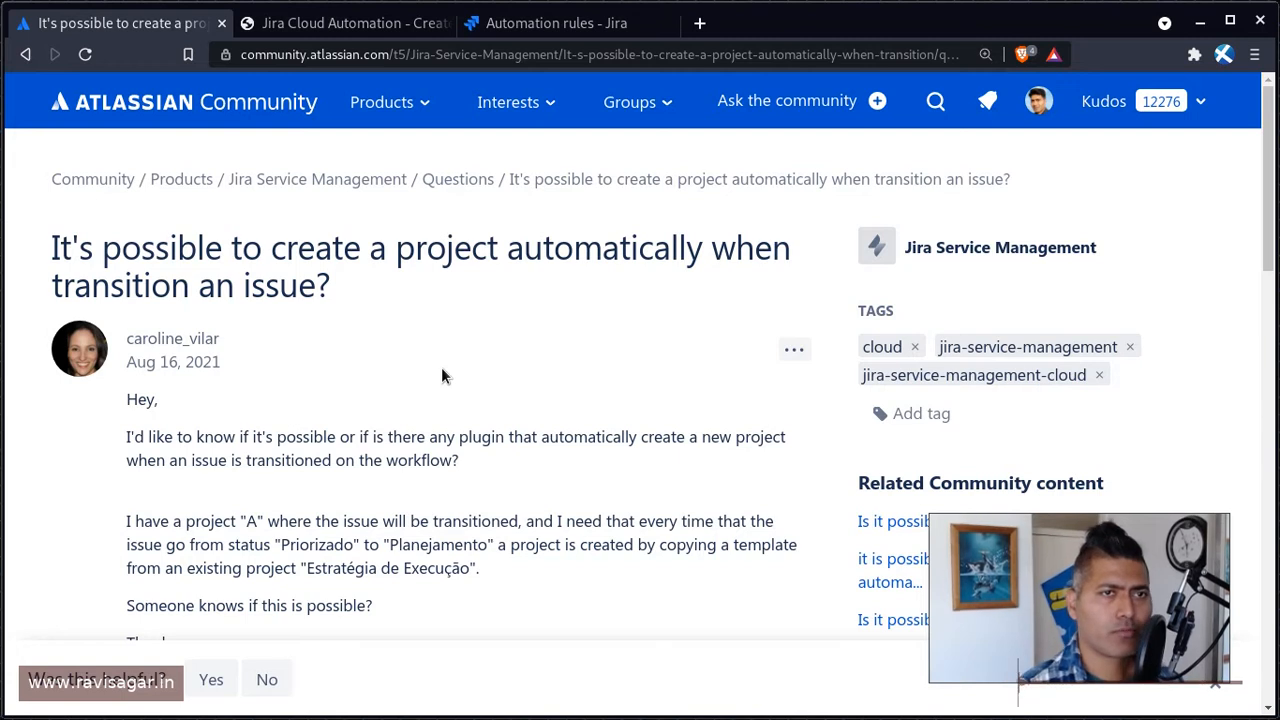
pyautogui.click(345, 23)
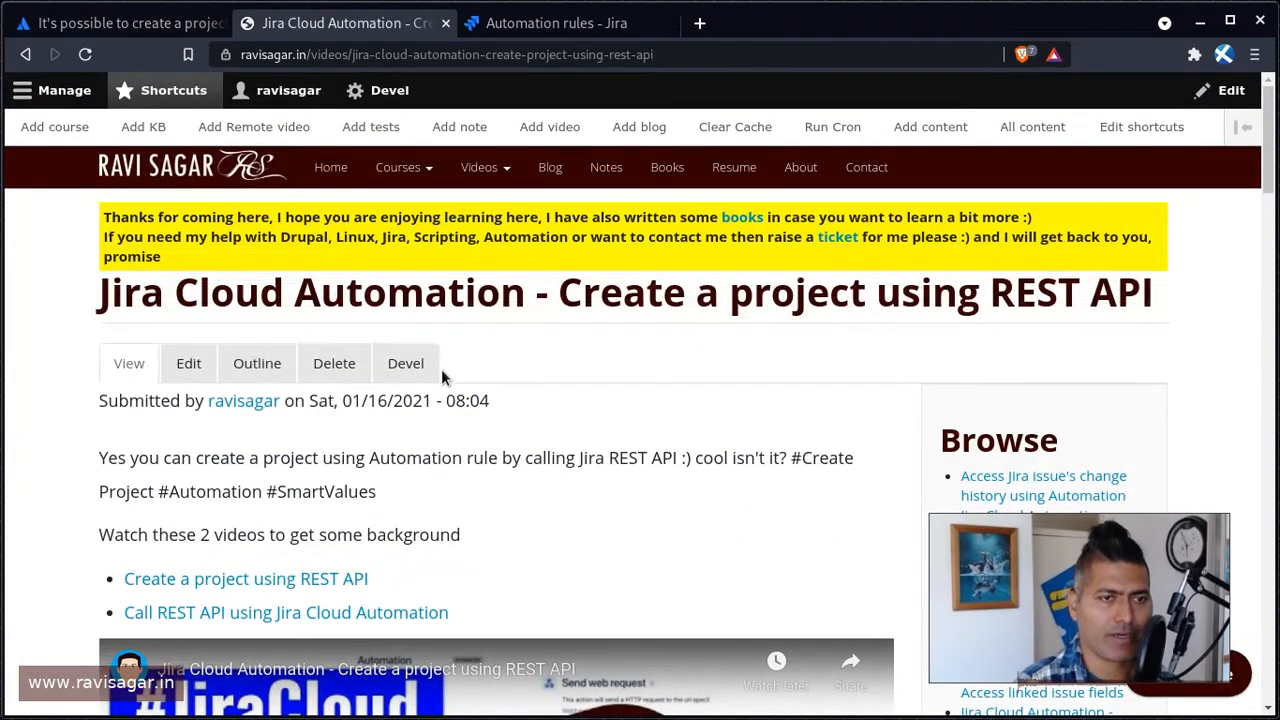
pyautogui.scroll(-3)
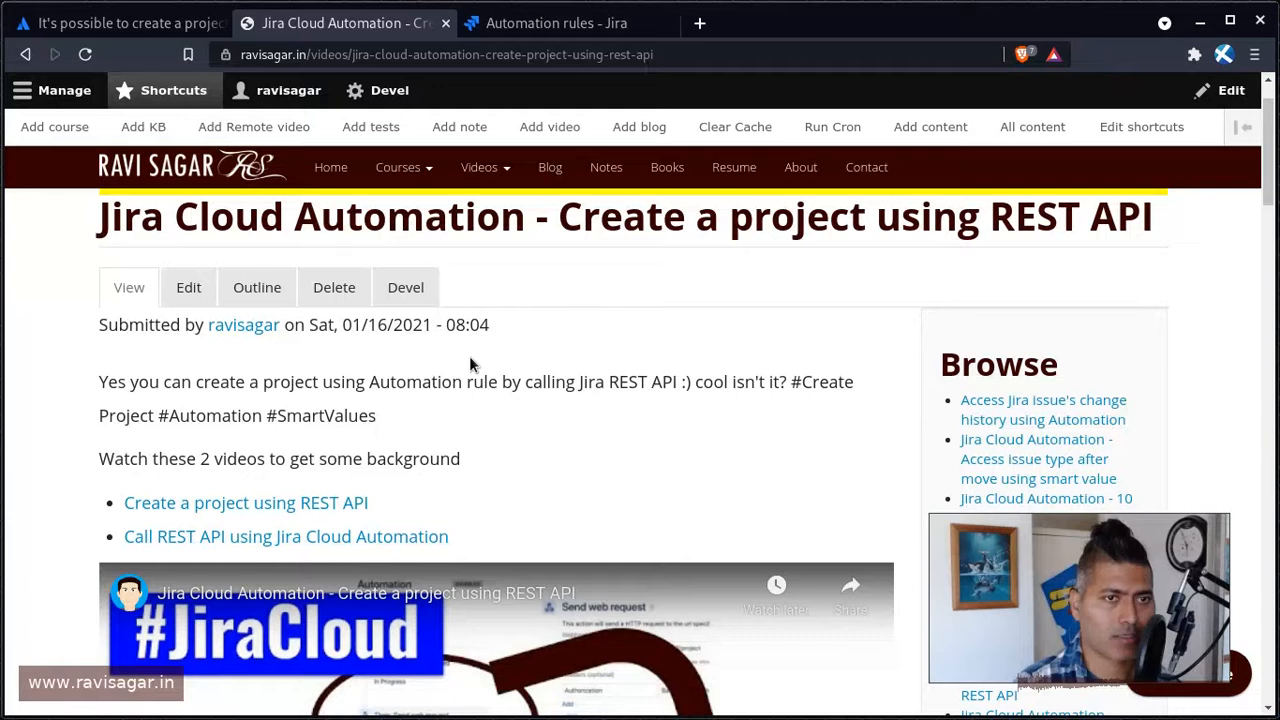
pyautogui.scroll(-3)
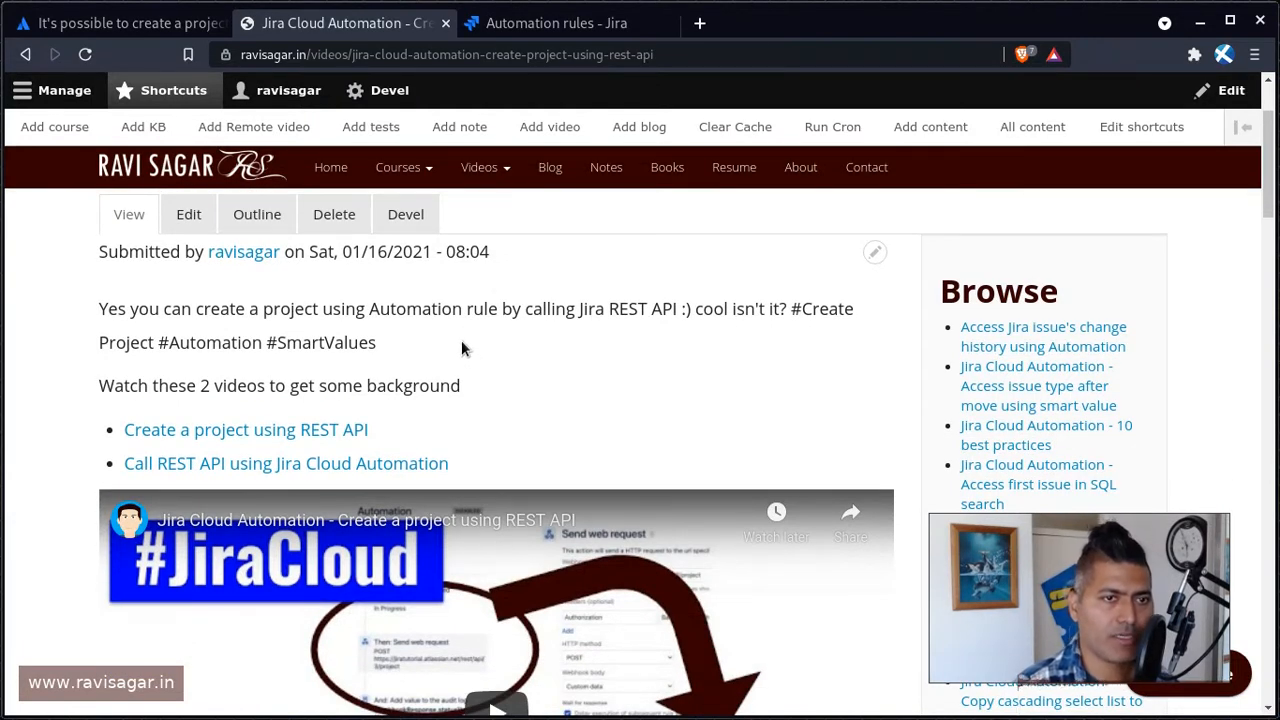
pyautogui.scroll(-3)
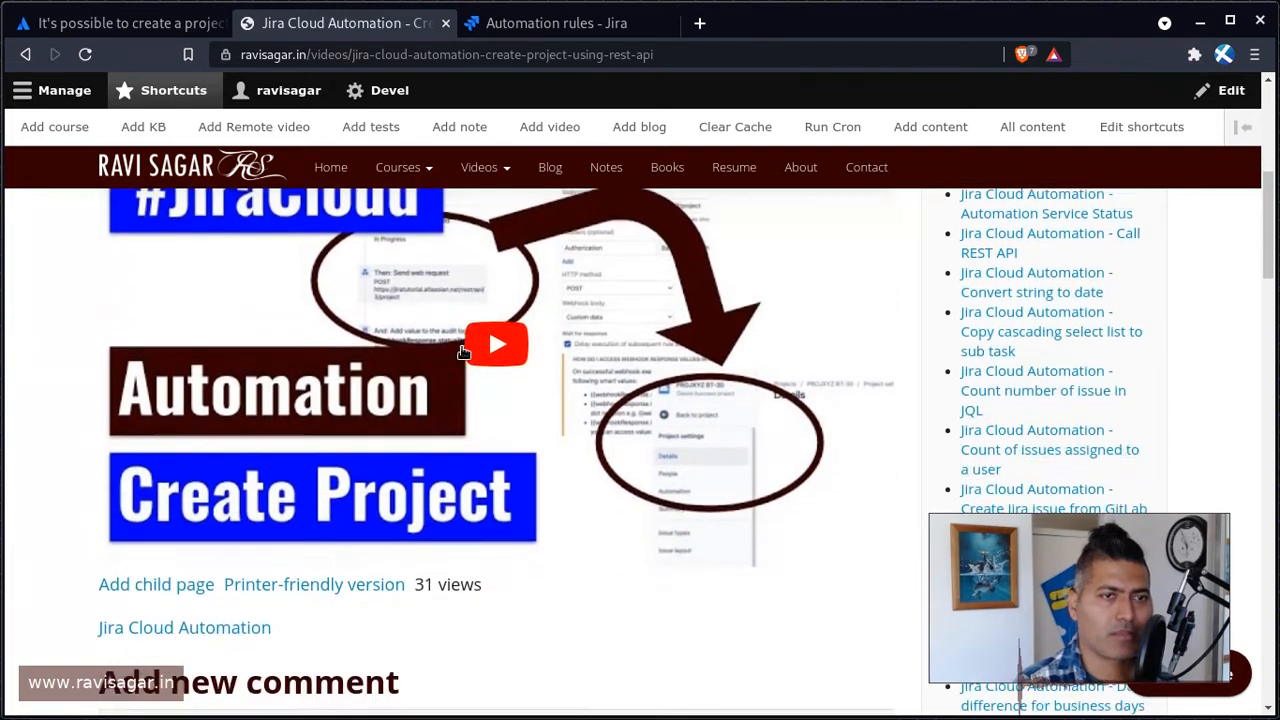
pyautogui.scroll(-3)
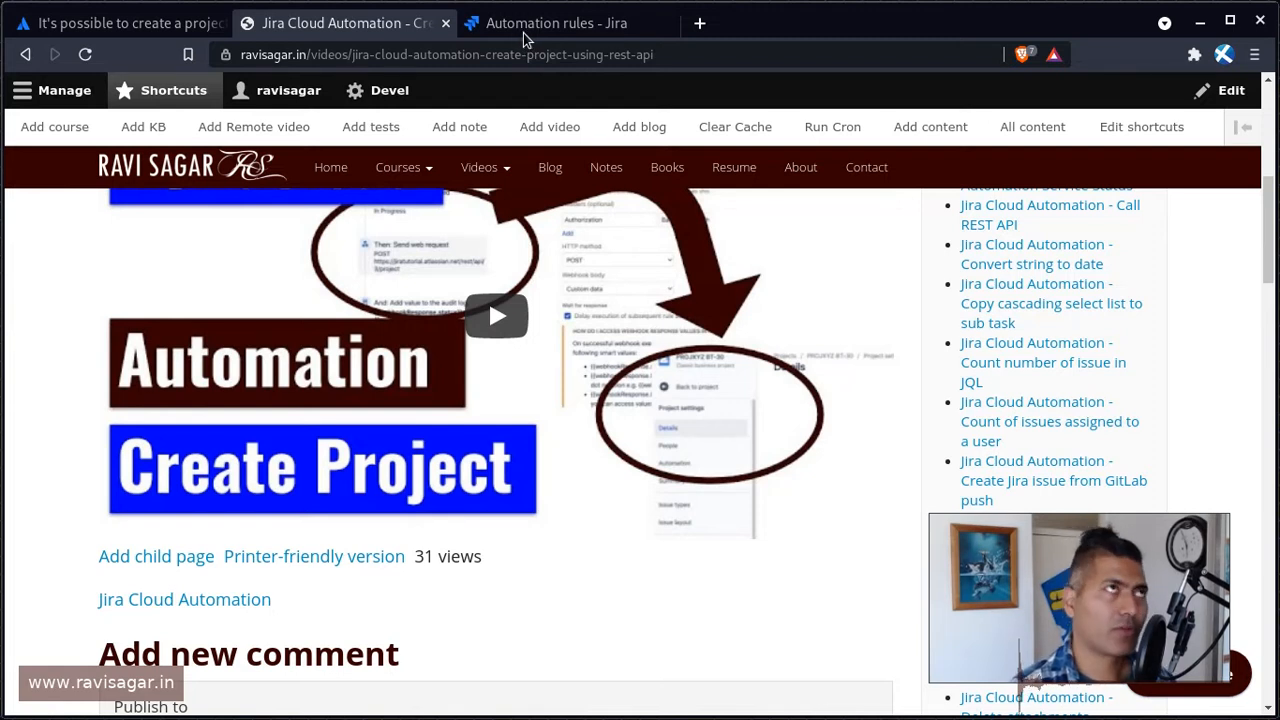
pyautogui.moveTo(556, 23)
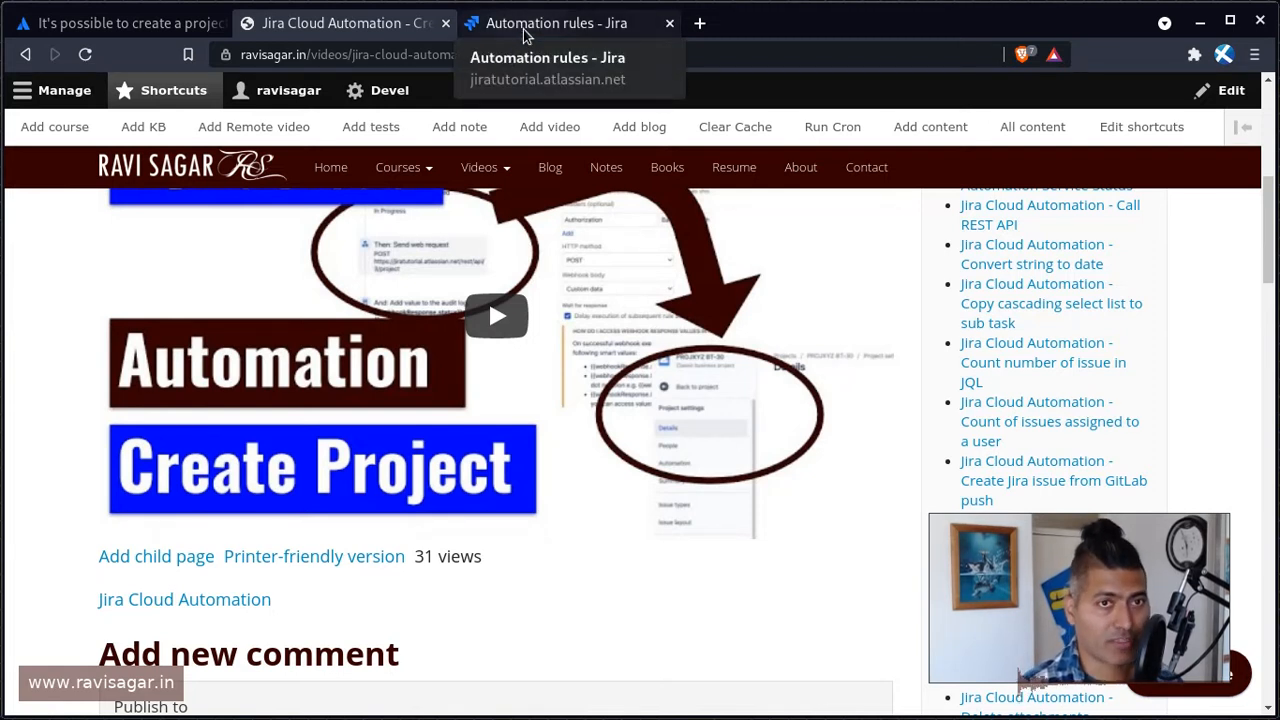
# Step: Open the automation rule's Send web request action and confirm its method is POST
pyautogui.click(556, 22)
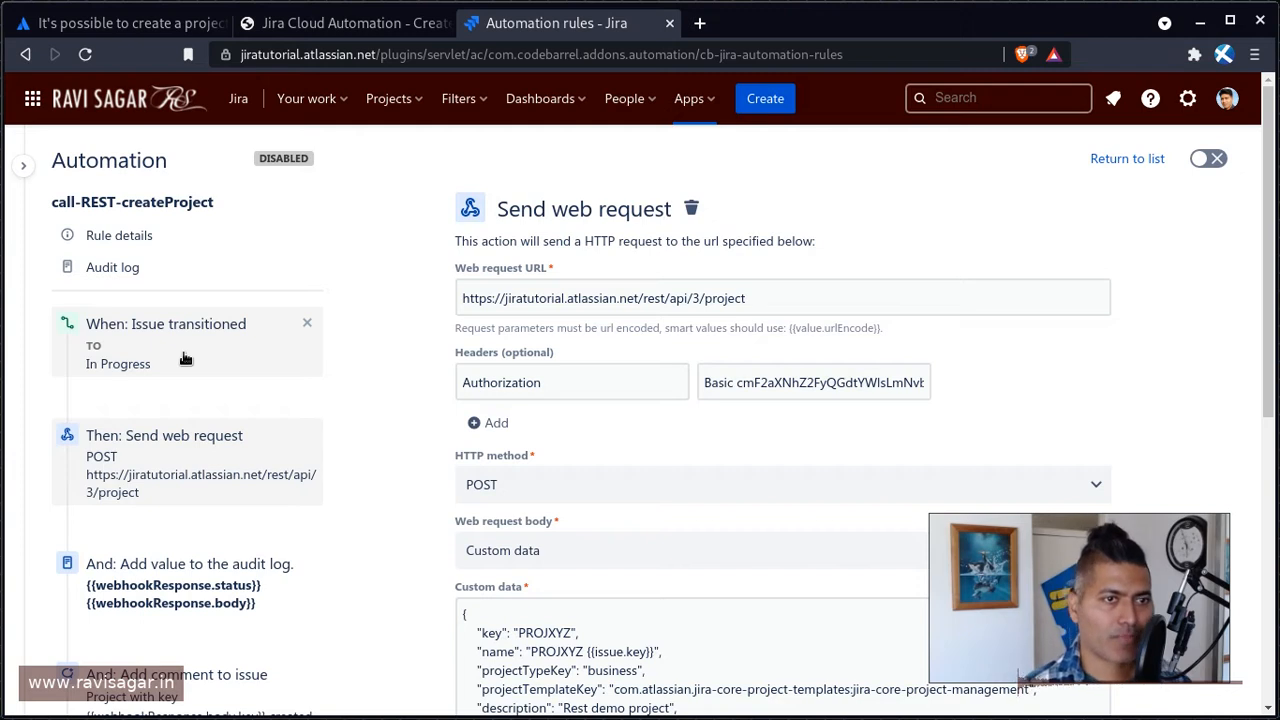
pyautogui.scroll(-3)
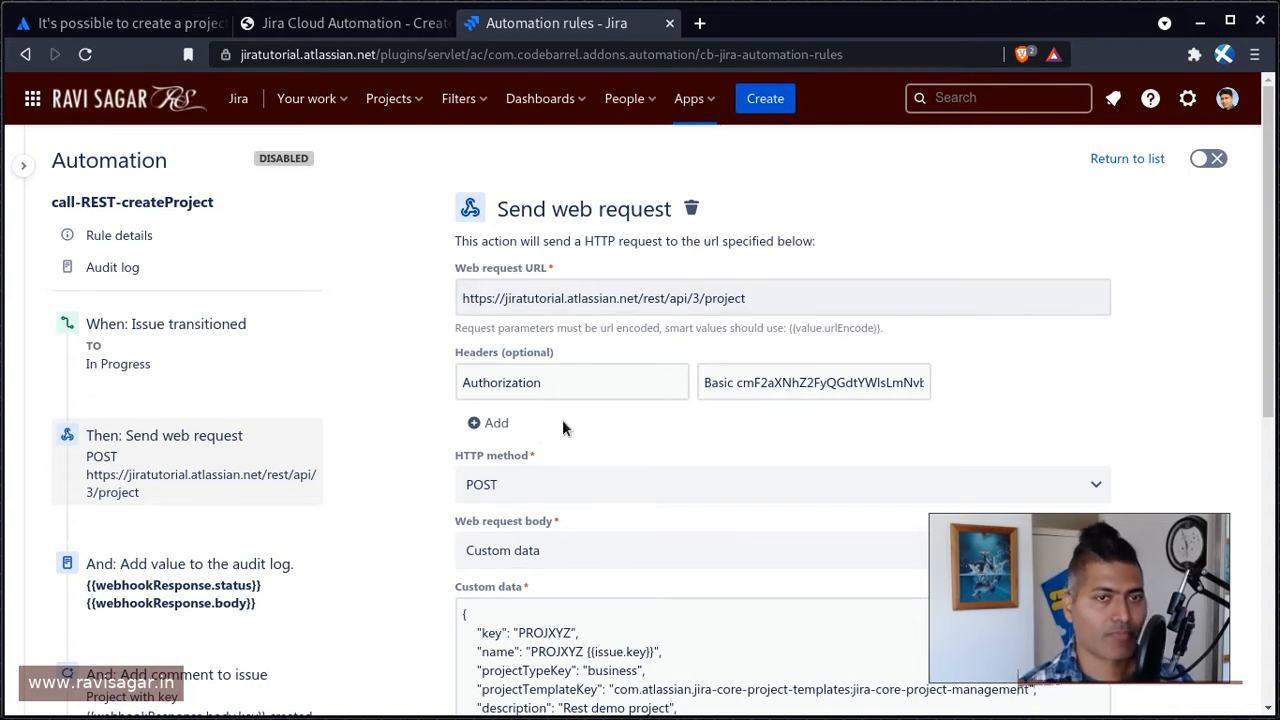
pyautogui.scroll(-3)
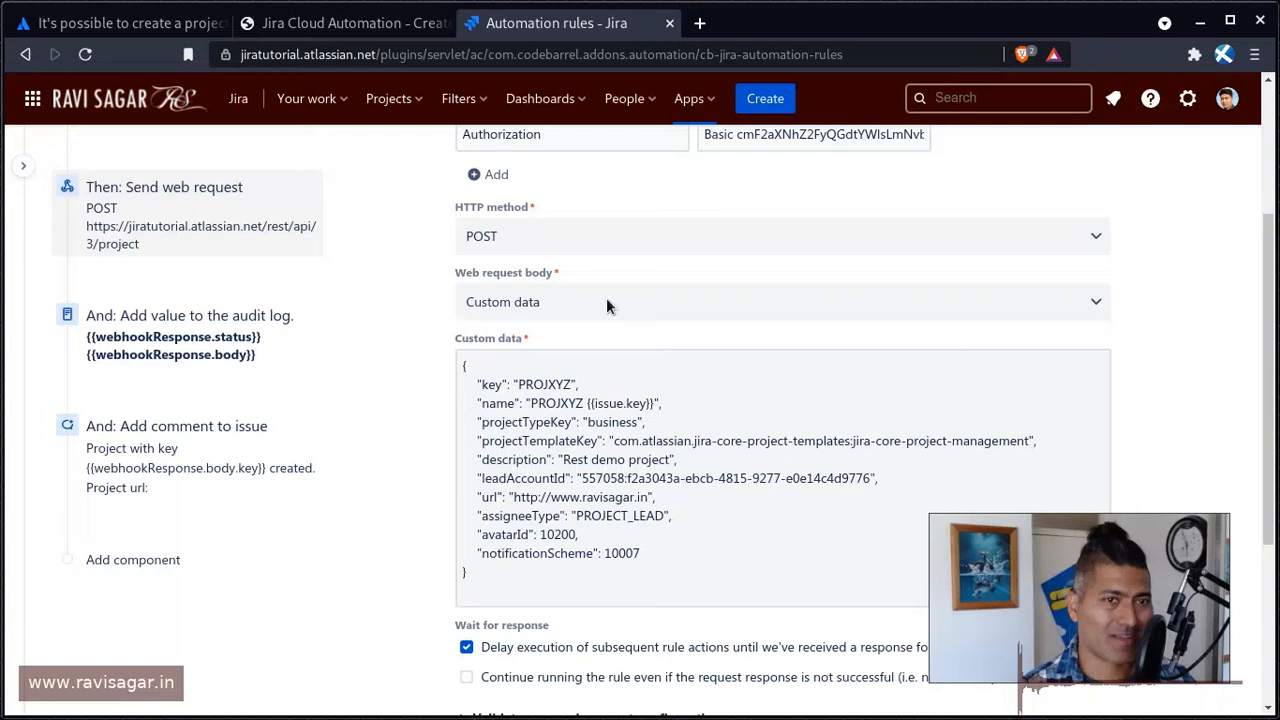
pyautogui.click(783, 236)
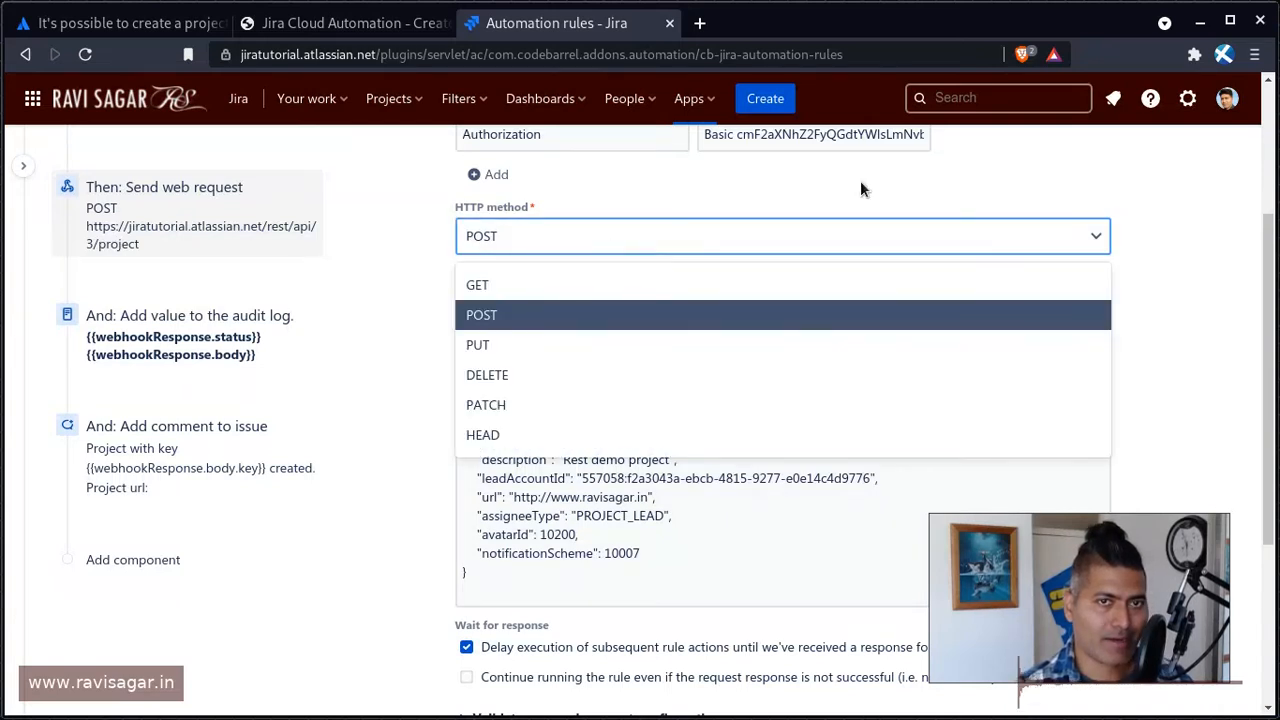
pyautogui.click(481, 314)
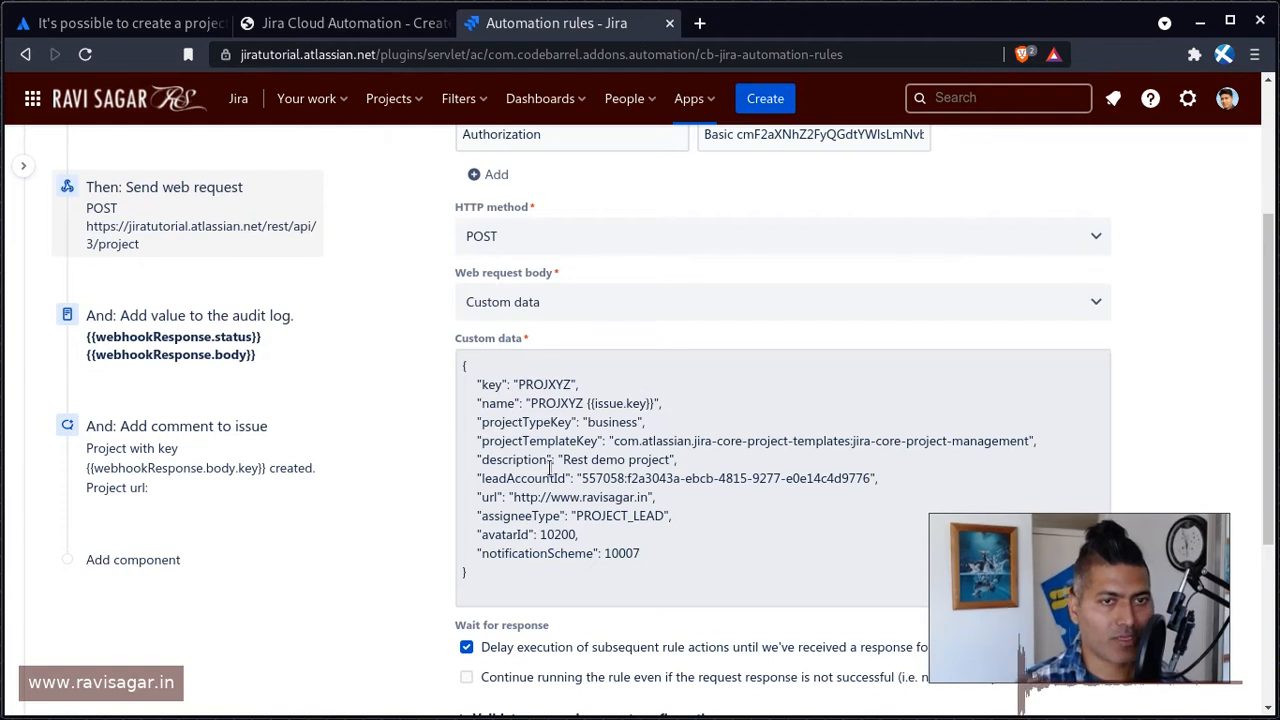
pyautogui.moveTo(732, 387)
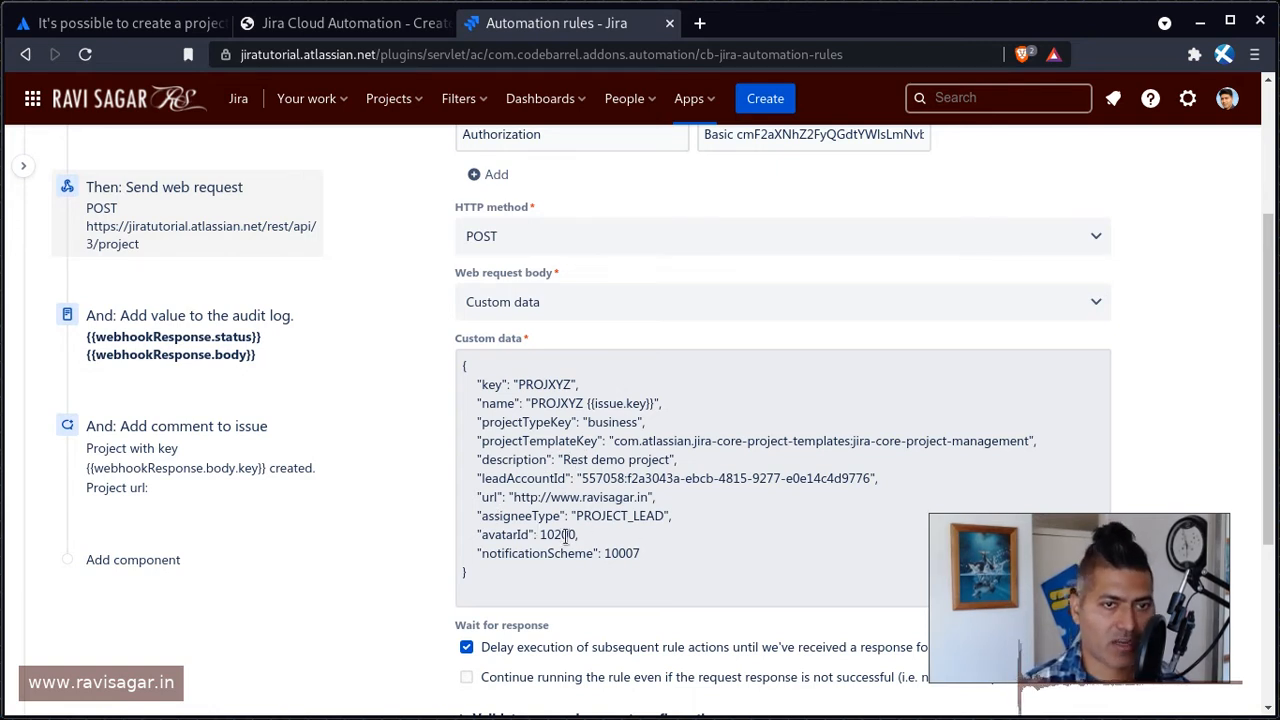
# Step: Scroll through the custom project-creation JSON body to the Wait for response options
pyautogui.scroll(-3)
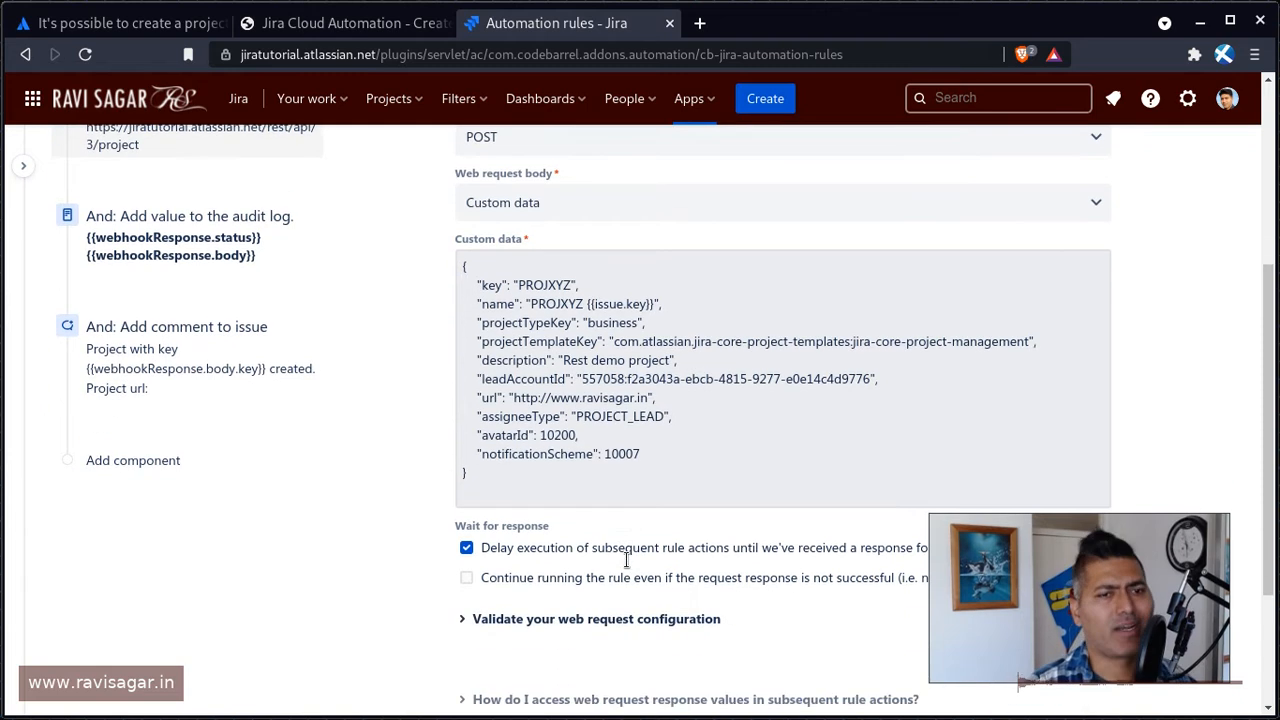
pyautogui.scroll(-3)
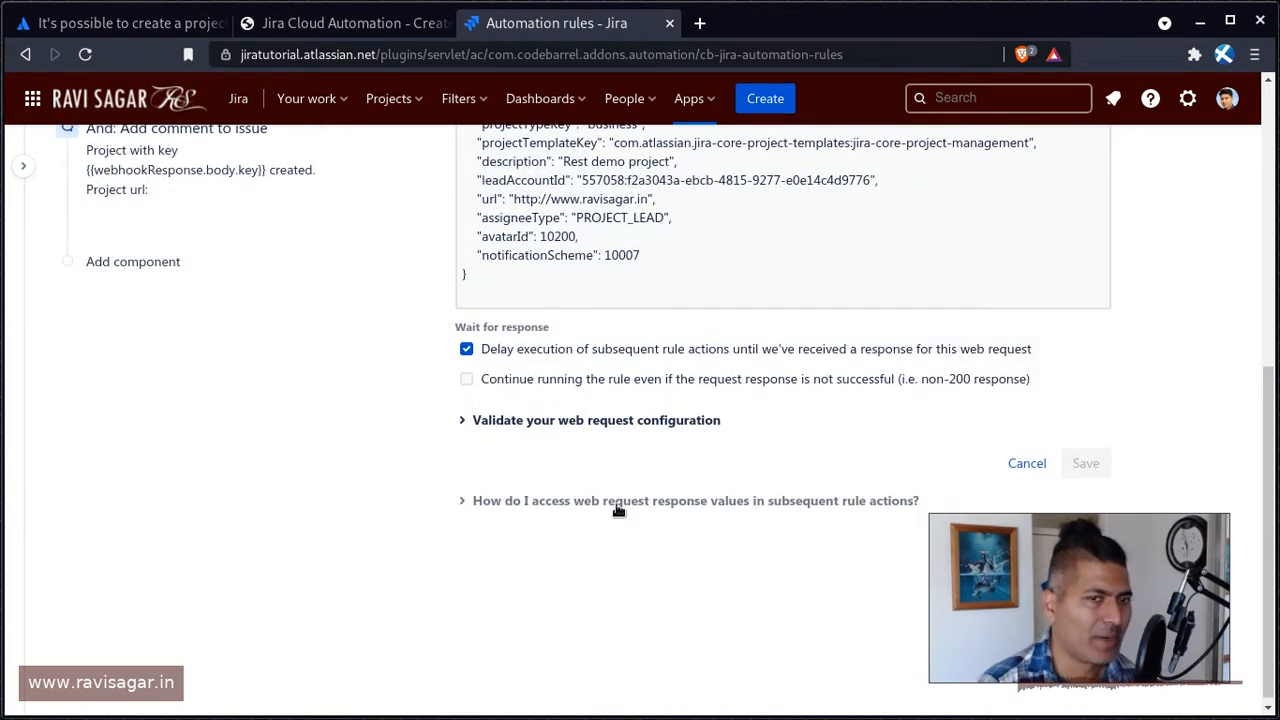
pyautogui.scroll(-3)
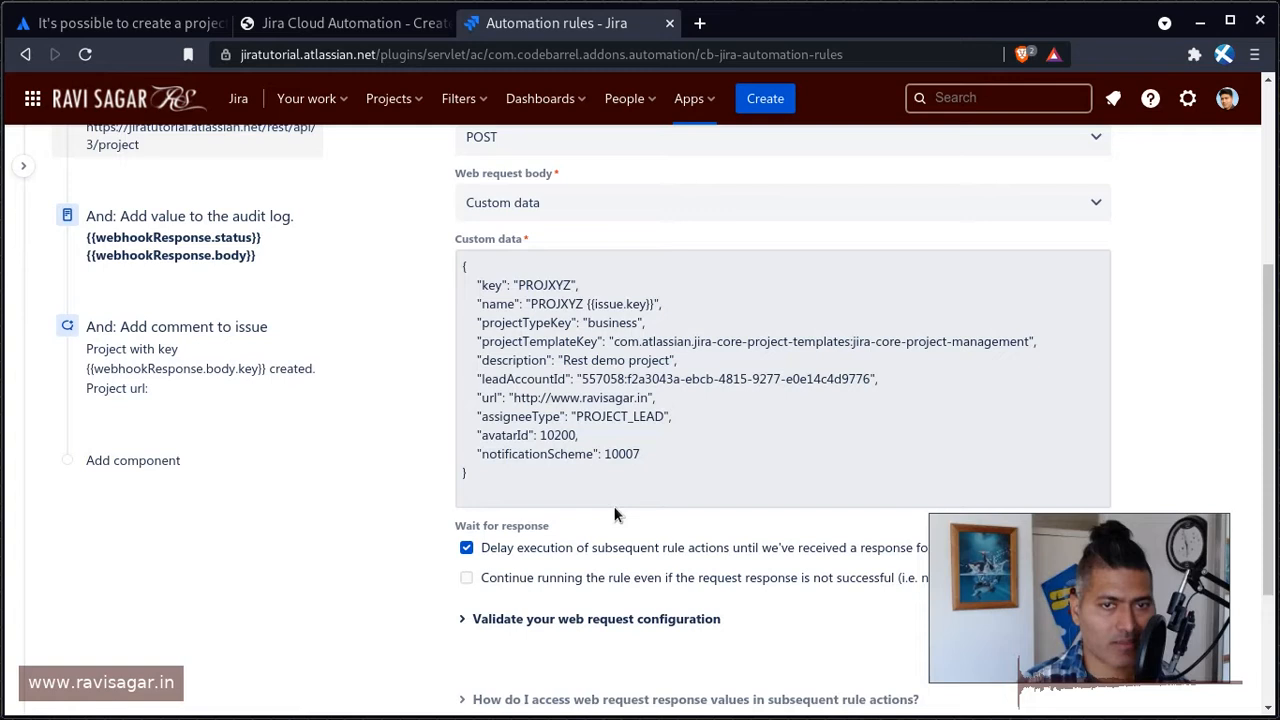
pyautogui.scroll(-3)
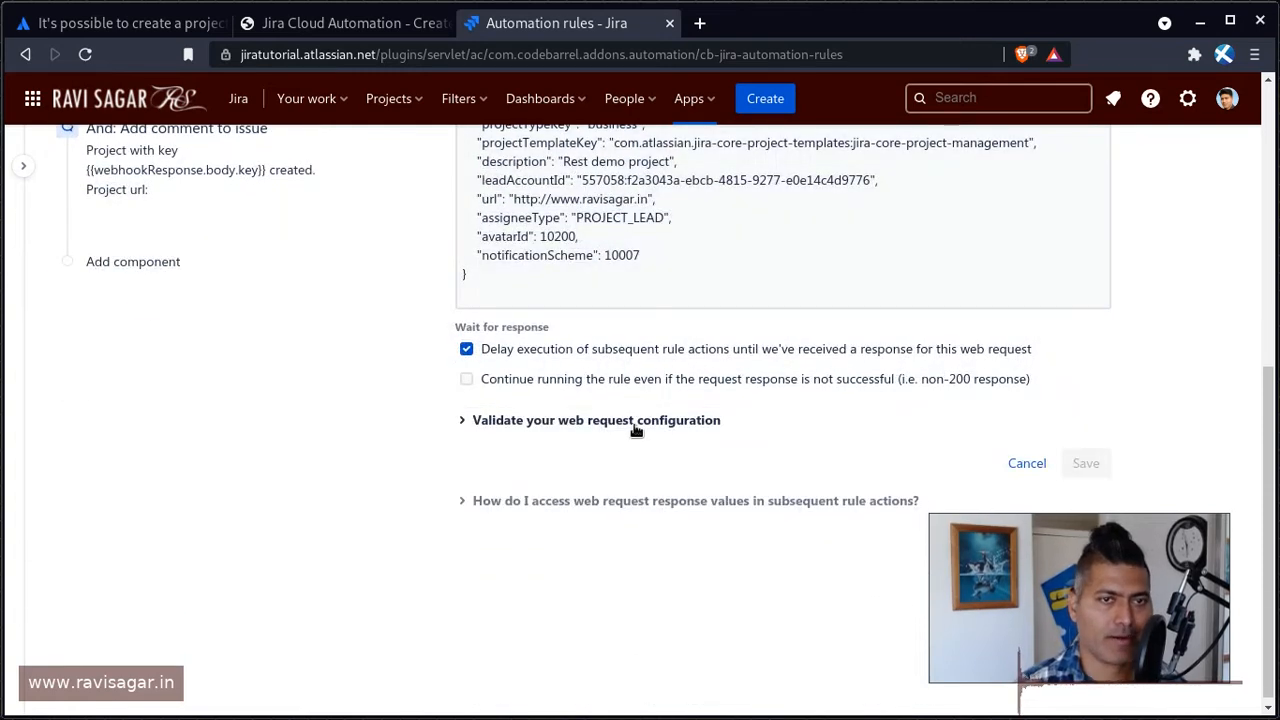
# Step: Inspect the Add comment component and the Send web request configuration
pyautogui.click(595, 419)
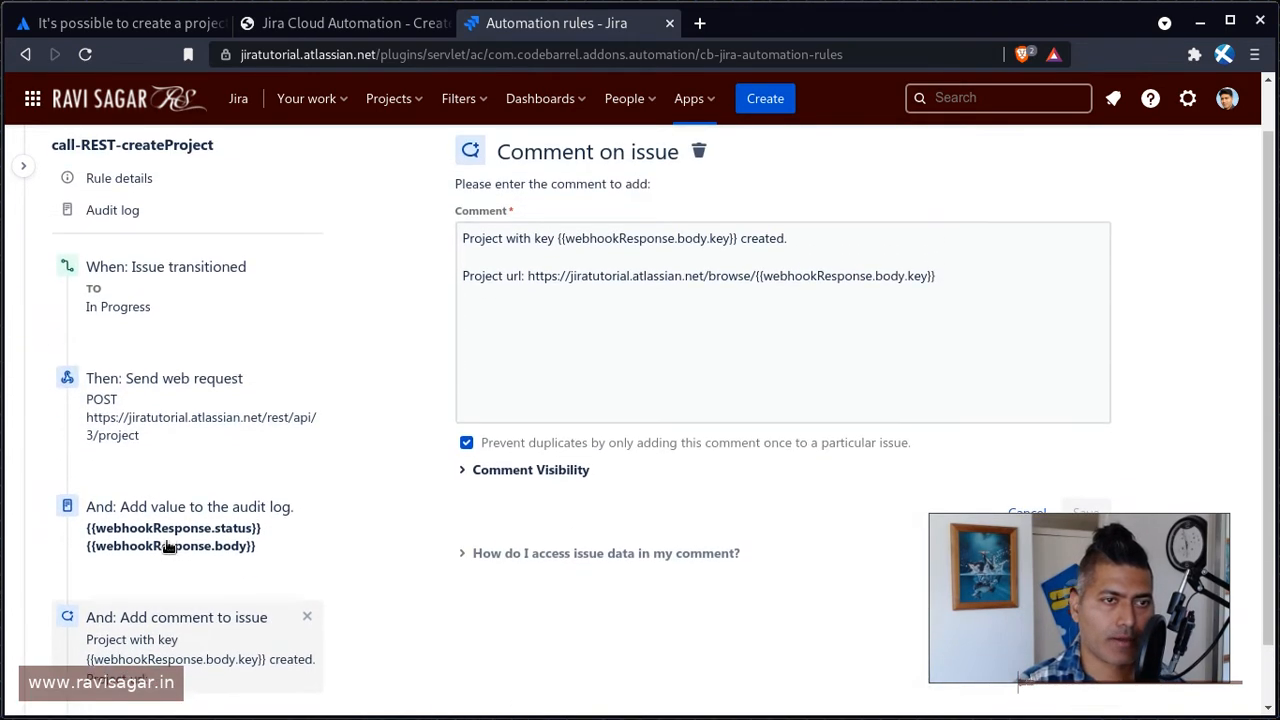
pyautogui.click(165, 382)
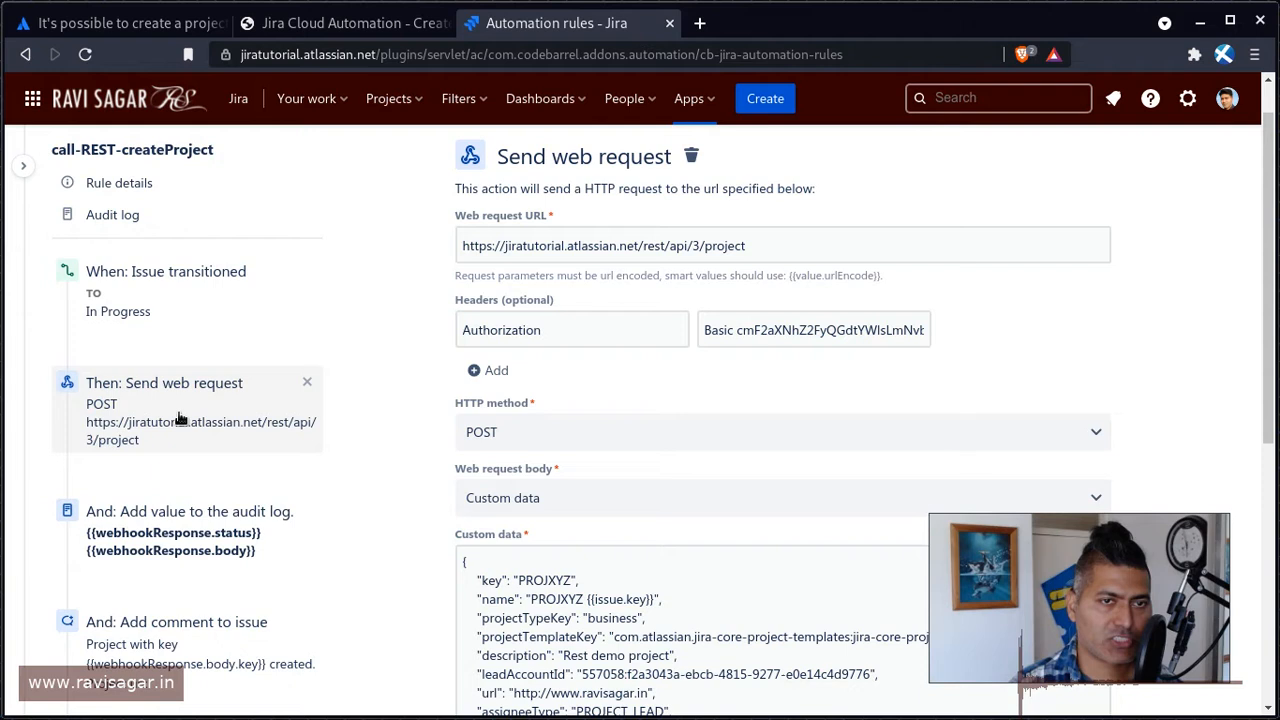
pyautogui.scroll(-3)
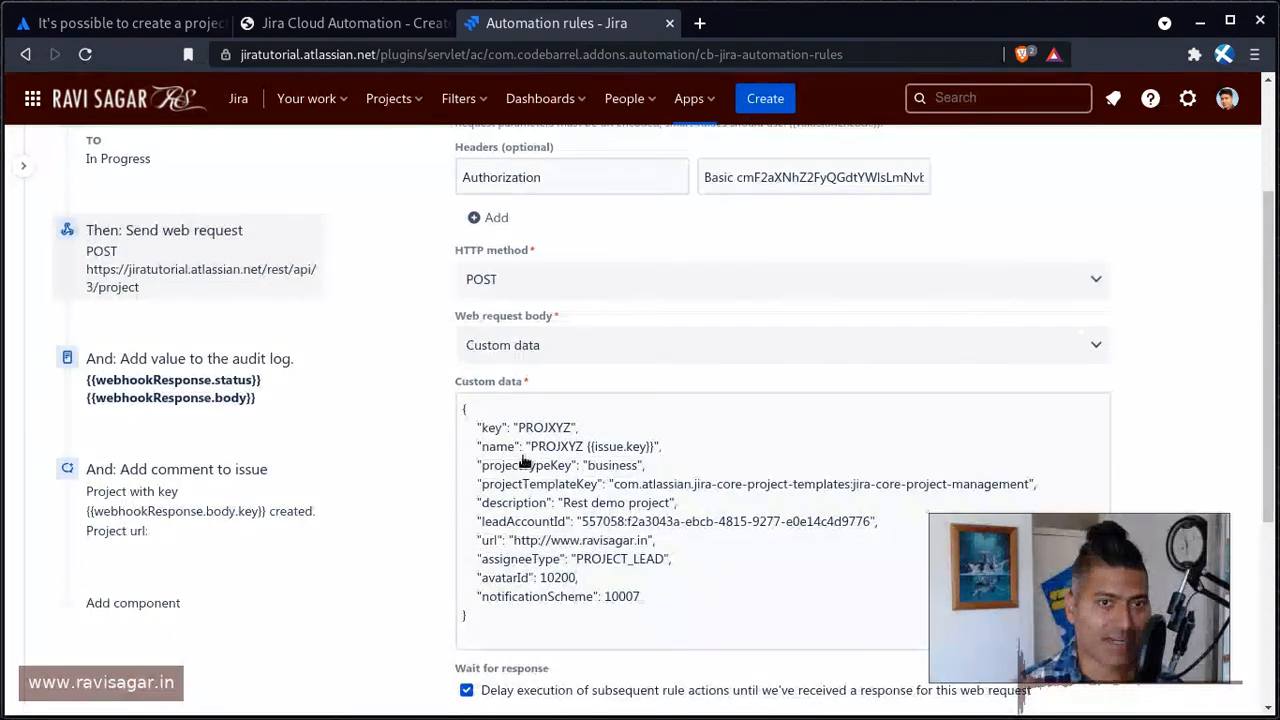
pyautogui.moveTo(190, 398)
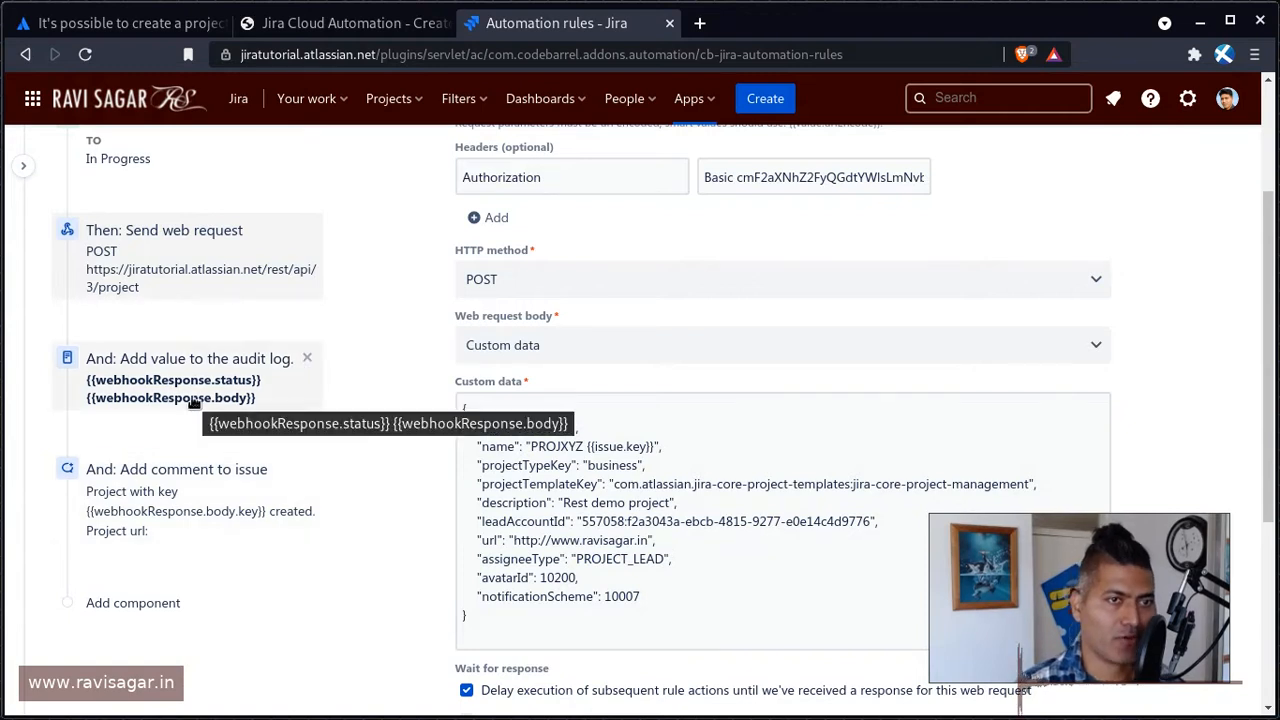
# Step: Check the Log action's response status and body, then the comment with the project key and URL
pyautogui.click(190, 358)
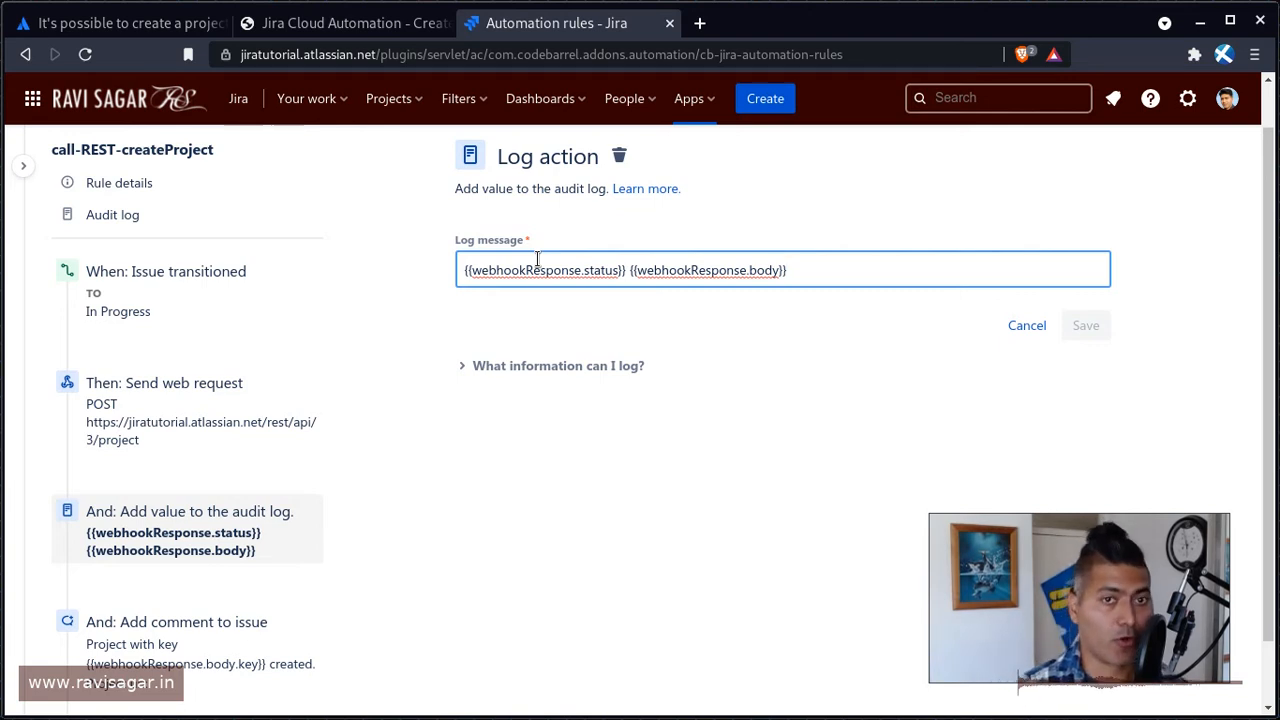
pyautogui.scroll(-3)
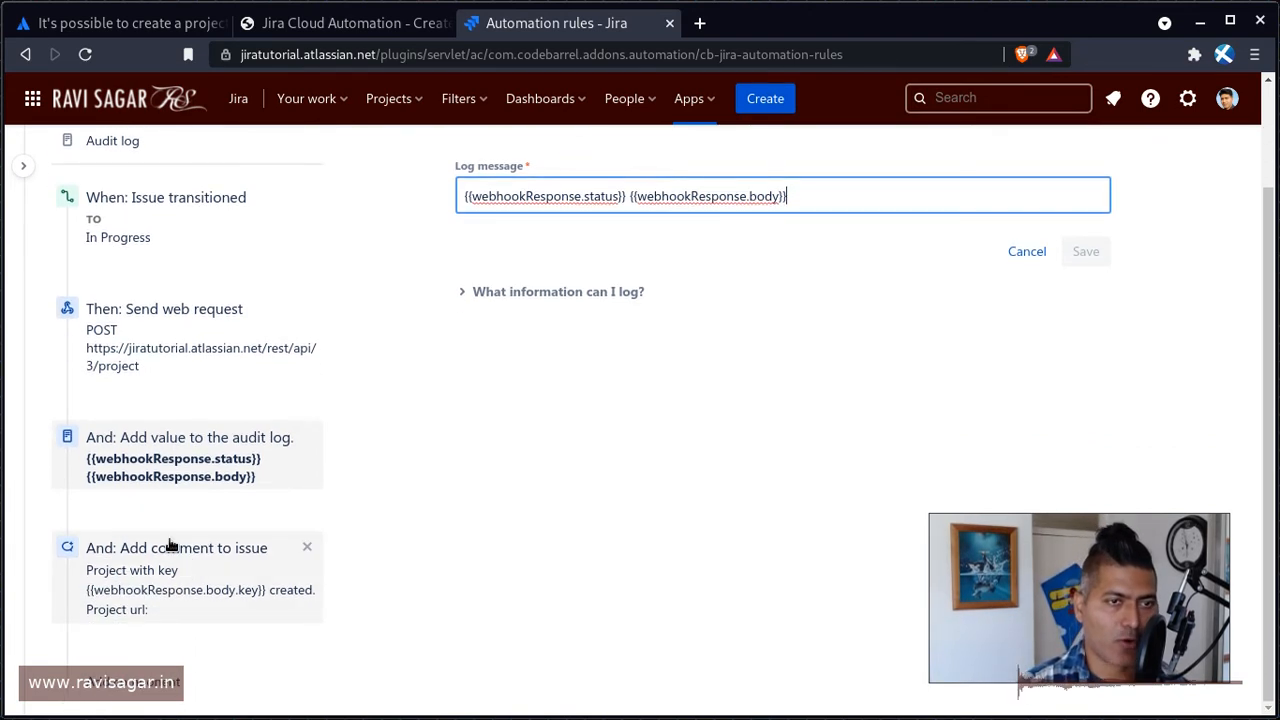
pyautogui.click(176, 547)
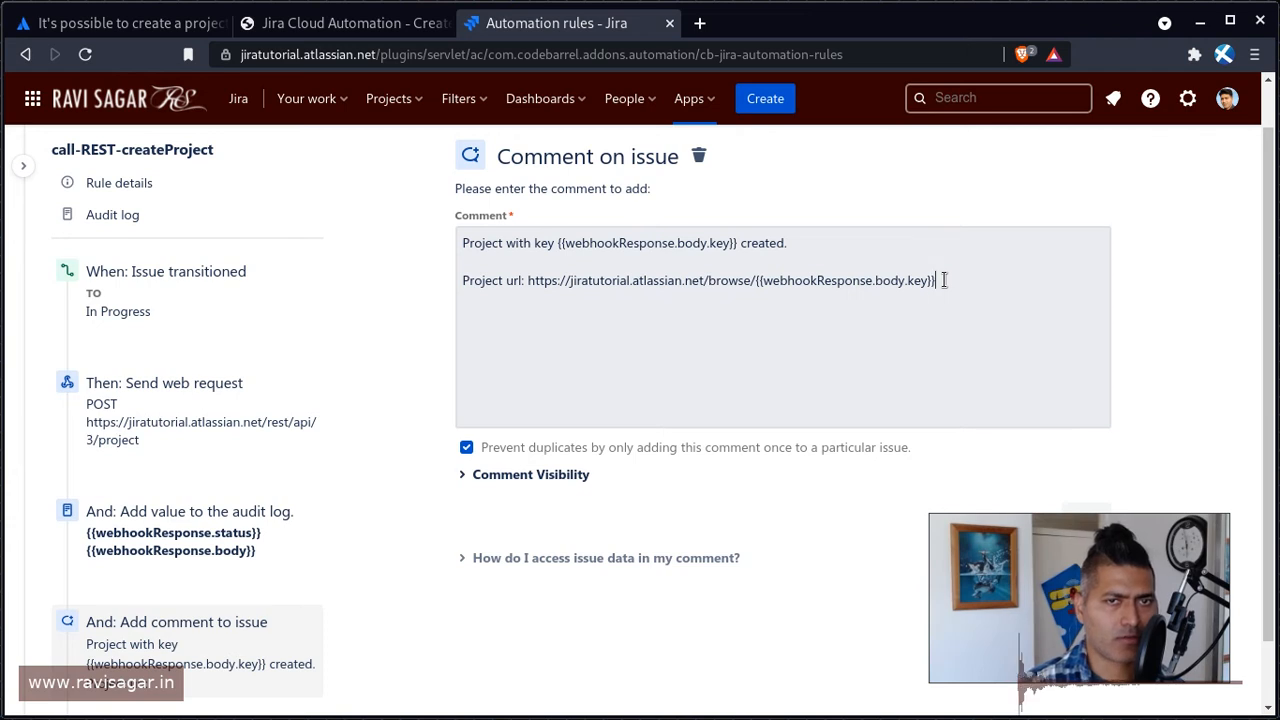
pyautogui.doubleClick(918, 280)
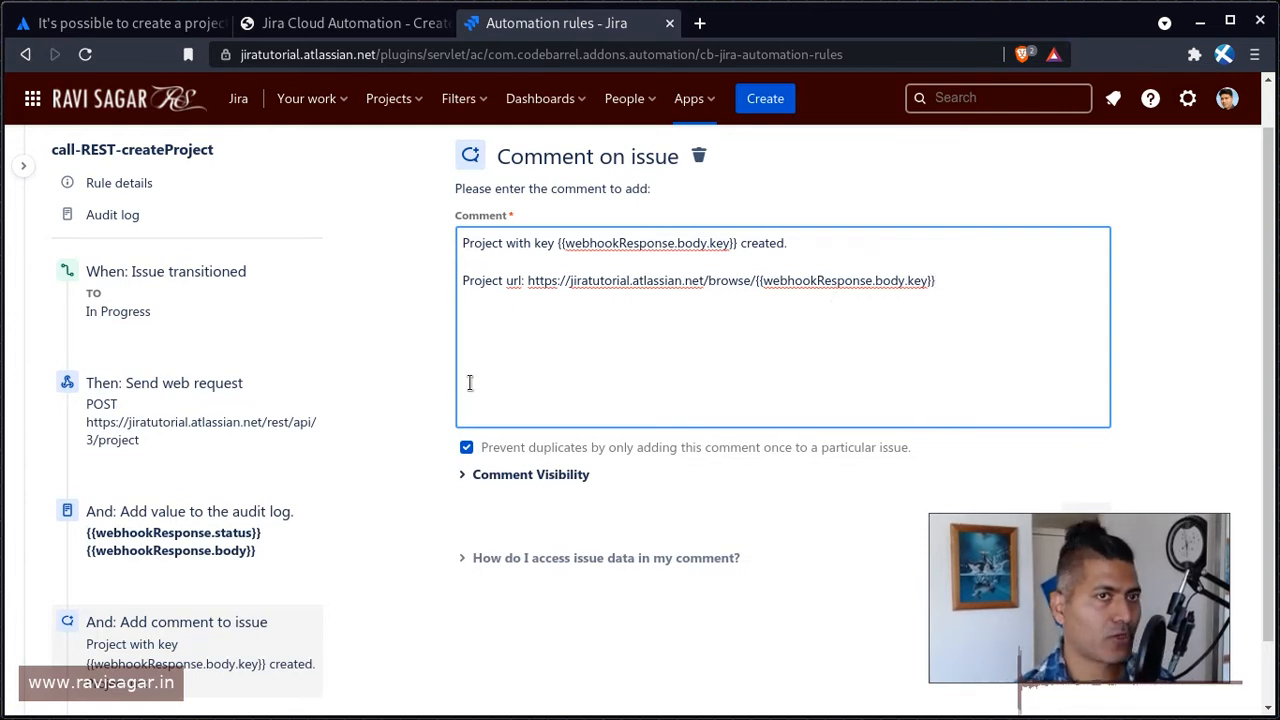
# Step: Return to the top of the ravisagar.in REST API article and expand its Courses menu
pyautogui.click(345, 23)
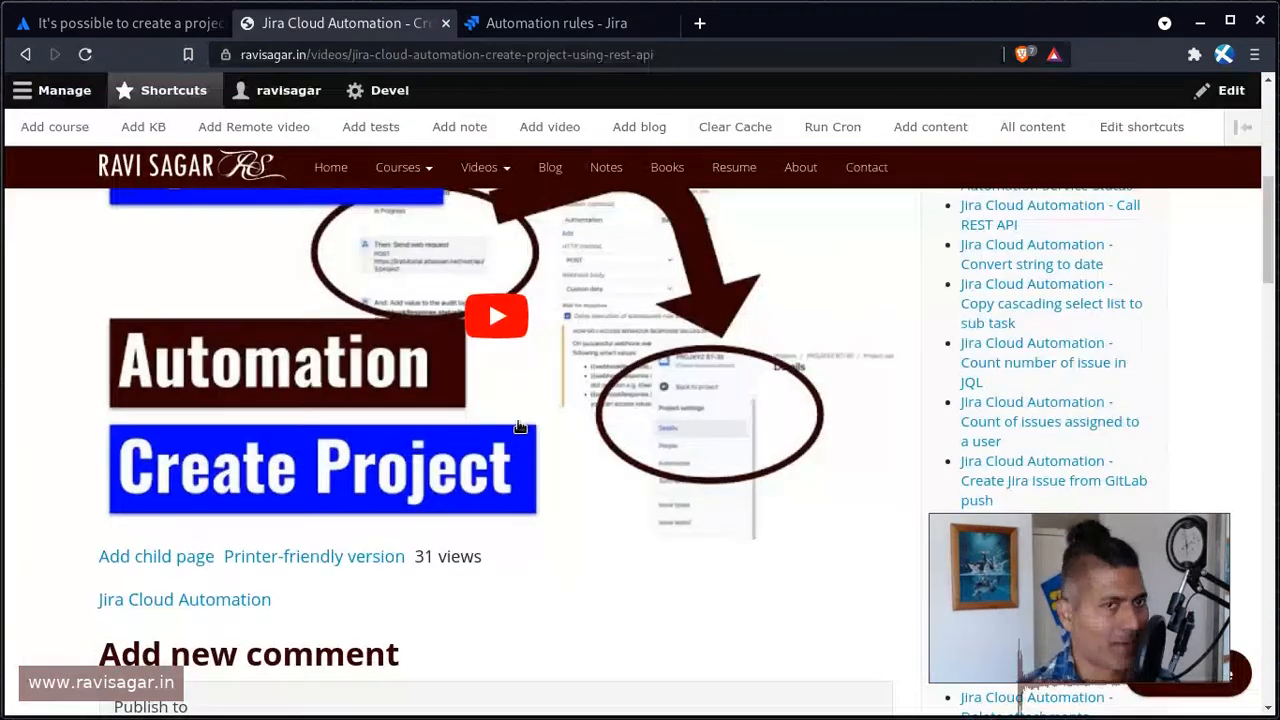
pyautogui.scroll(3)
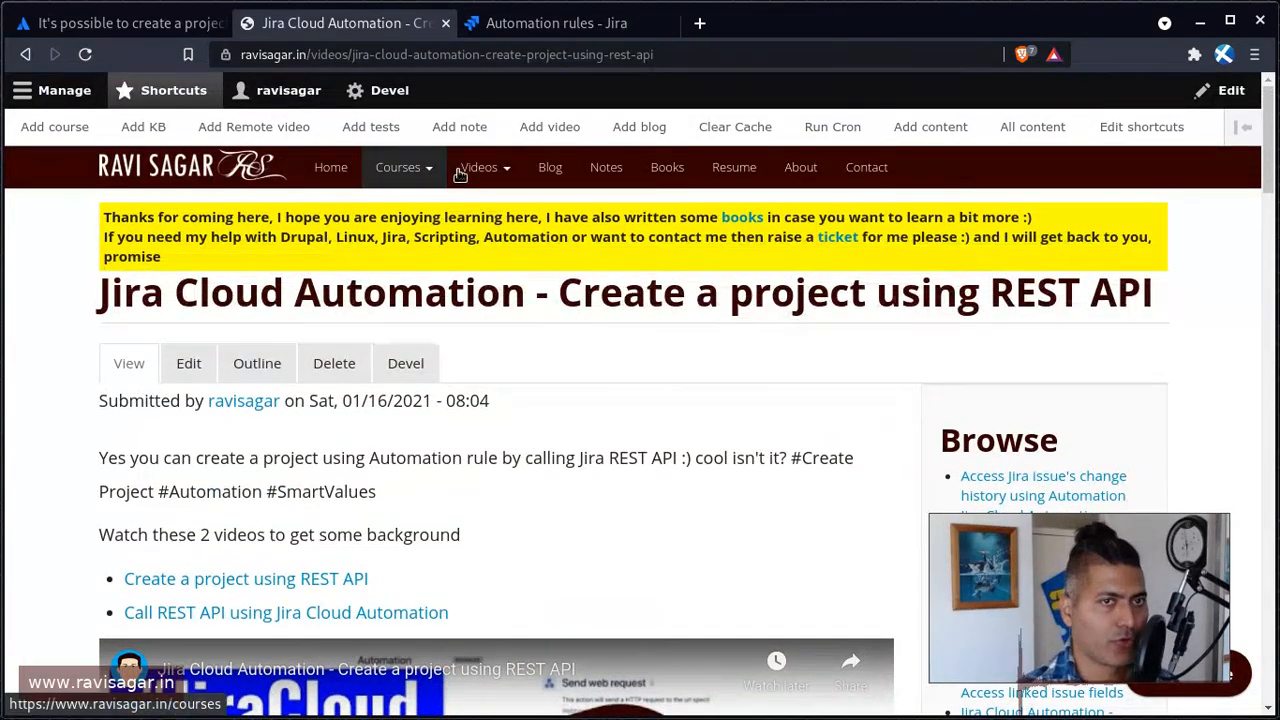
pyautogui.click(483, 167)
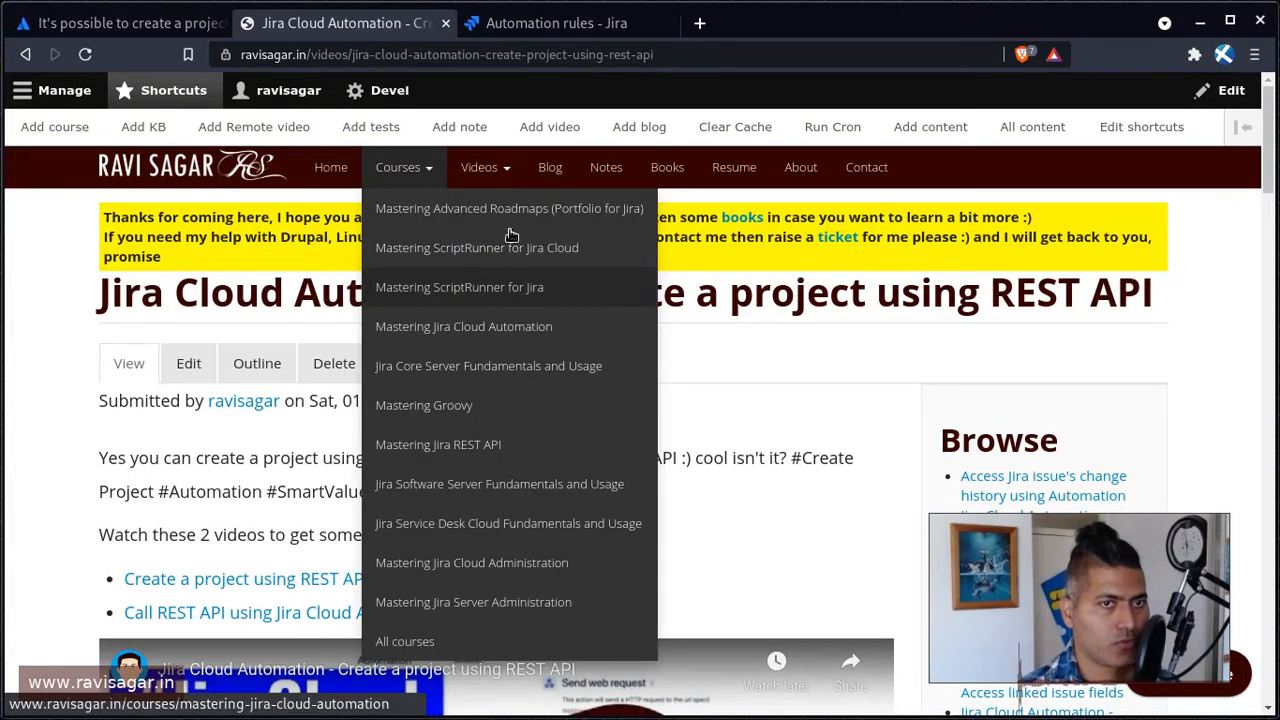
pyautogui.moveTo(441, 333)
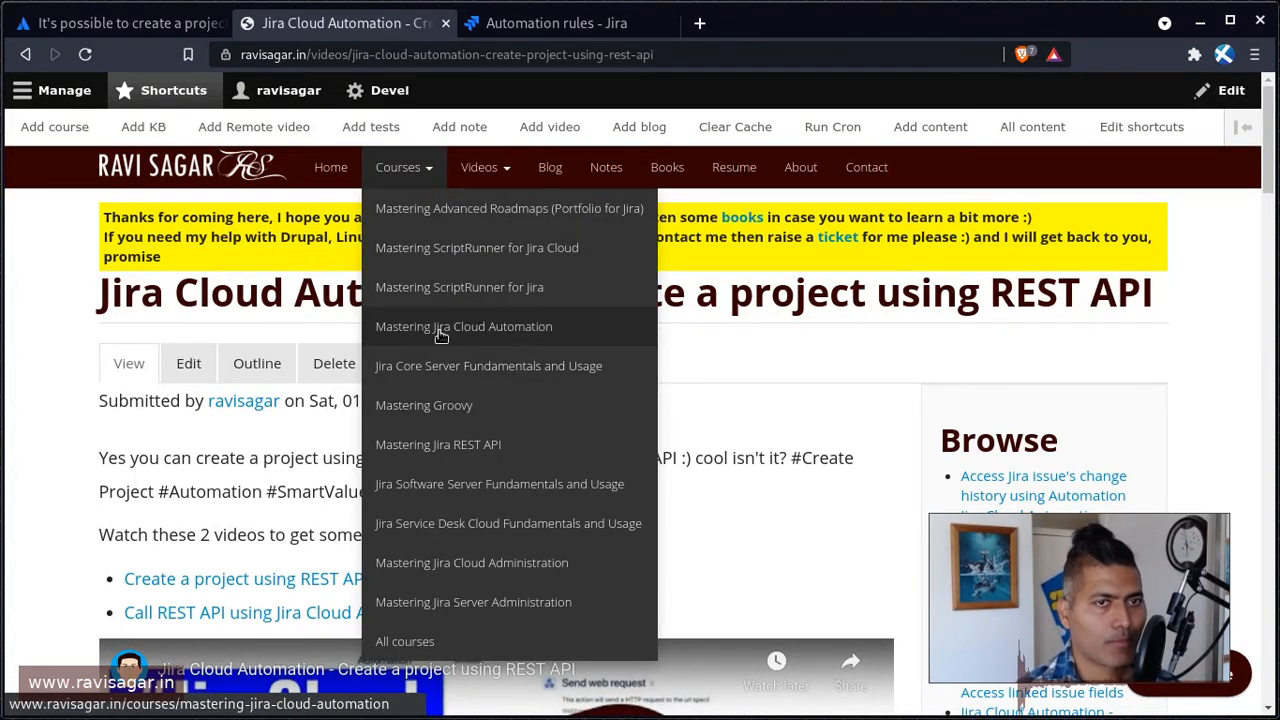
pyautogui.moveTo(575, 337)
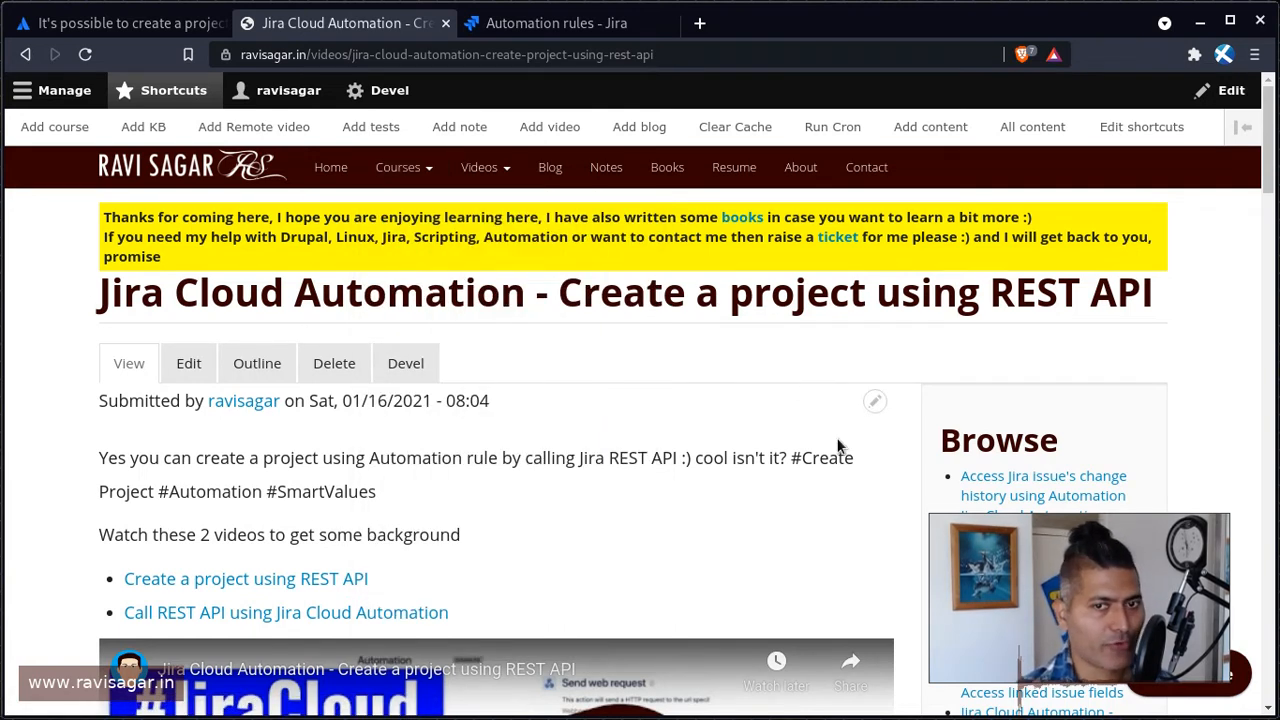
pyautogui.moveTo(598, 520)
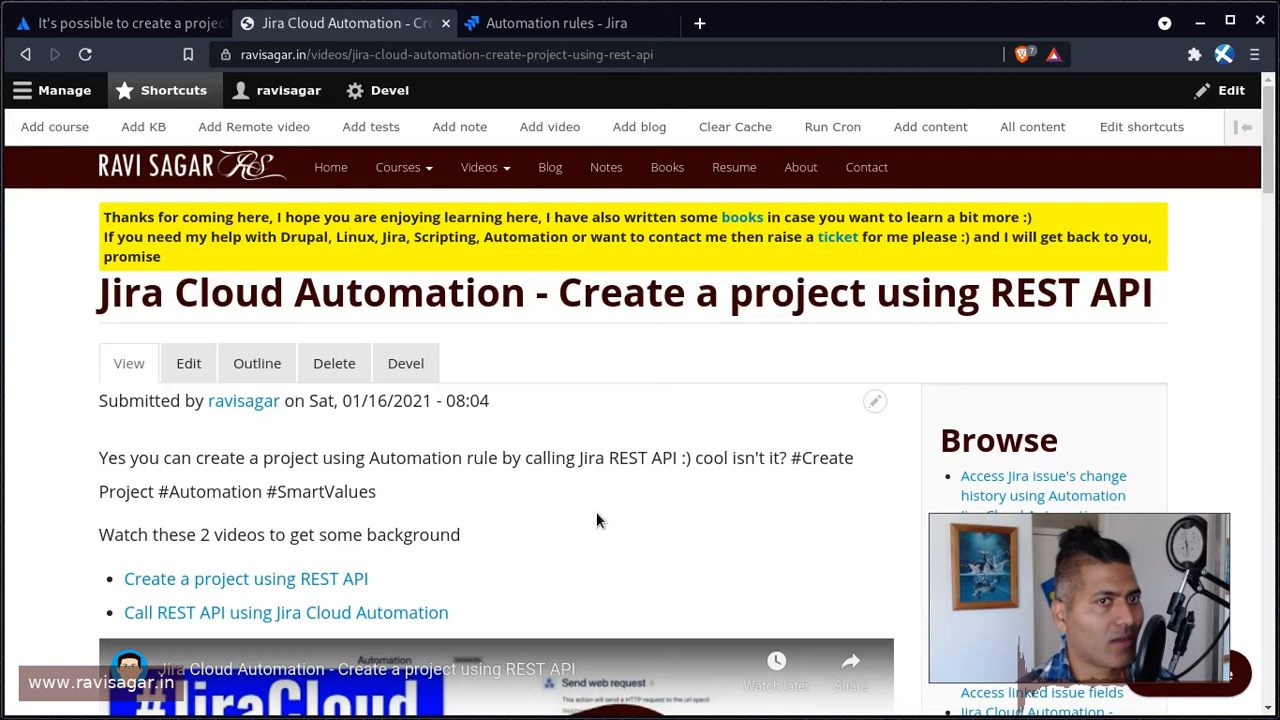
pyautogui.moveTo(289, 90)
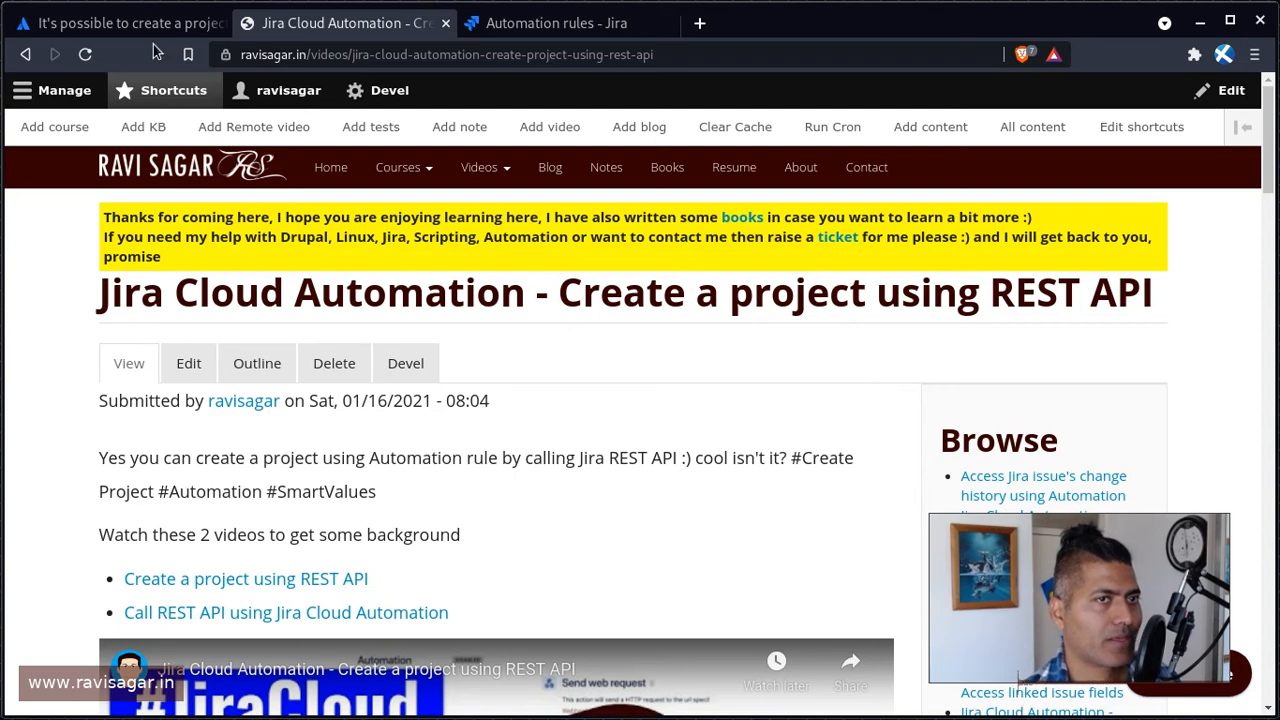
# Step: Scroll into the details of the Community question about auto-creating a project on transition
pyautogui.click(120, 22)
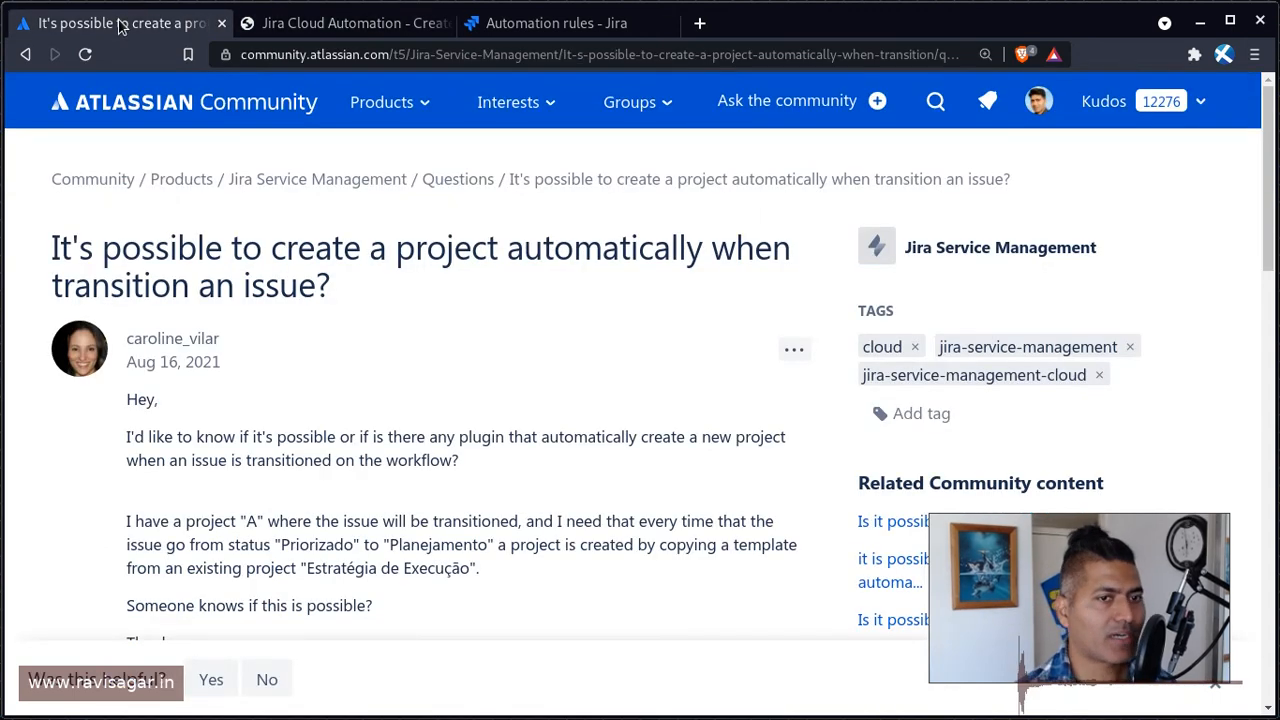
pyautogui.scroll(-3)
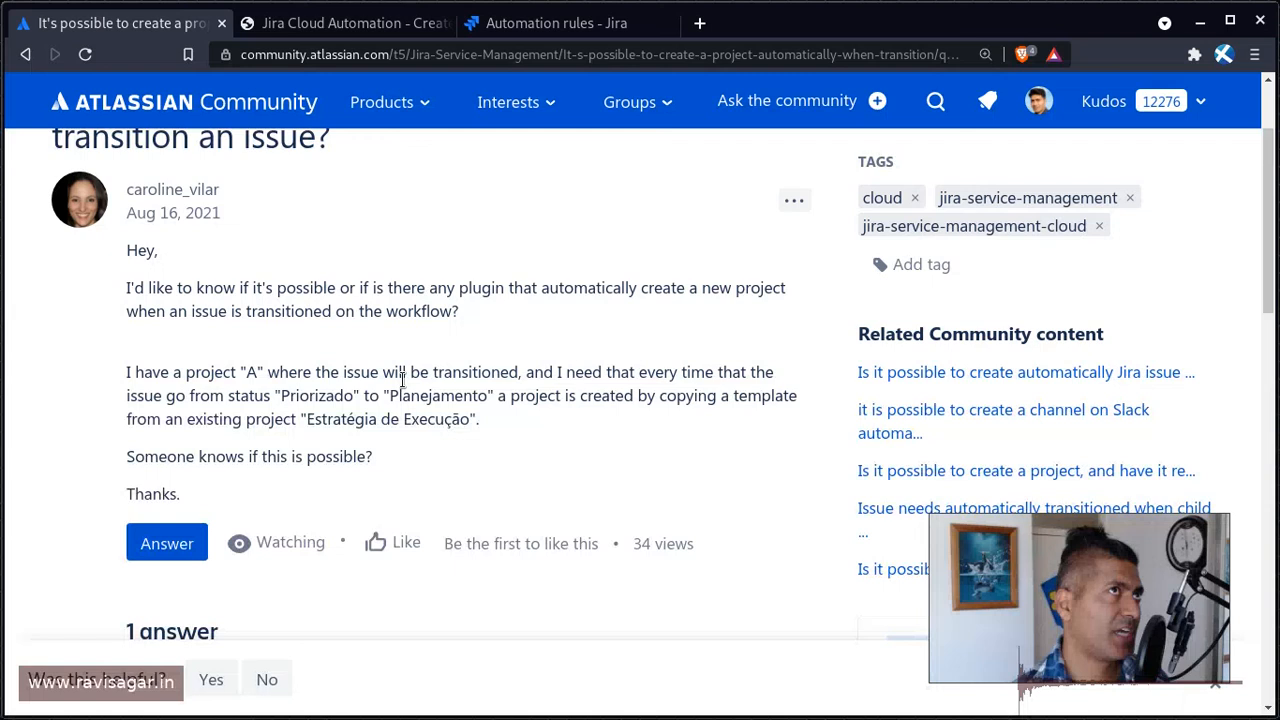